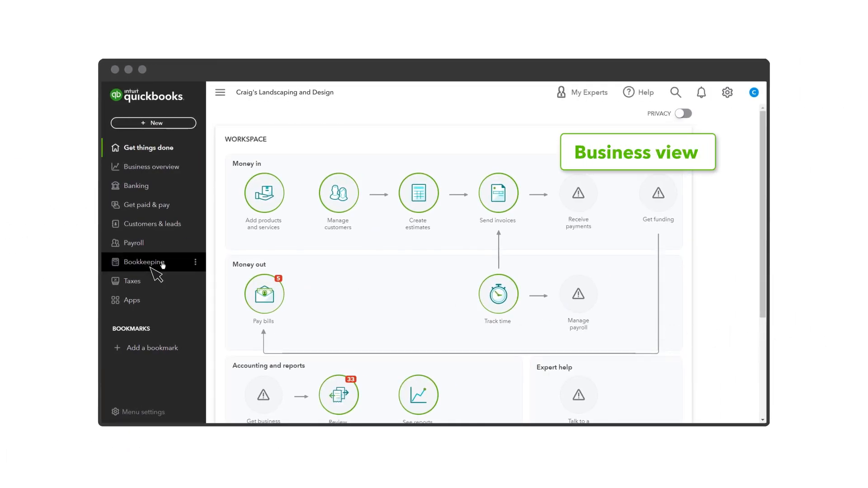
# Go to Bookkeeping and view the Checking account's For review transactions list
pyautogui.click(142, 263)
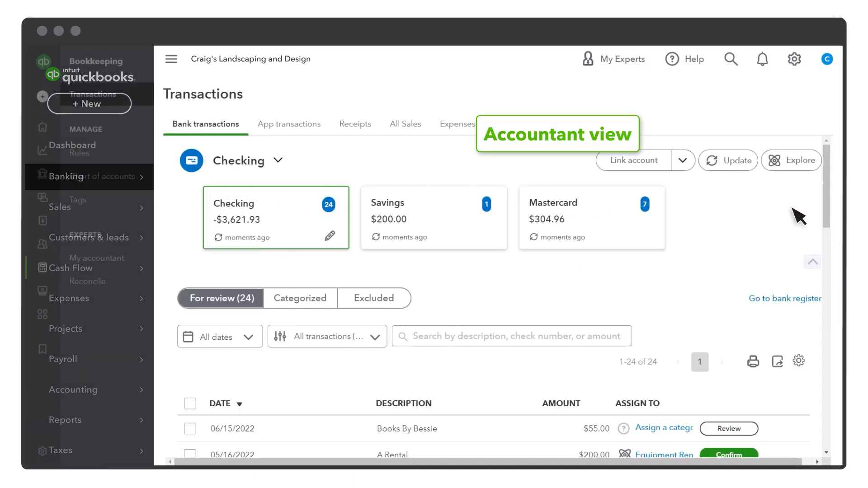
pyautogui.scroll(-3)
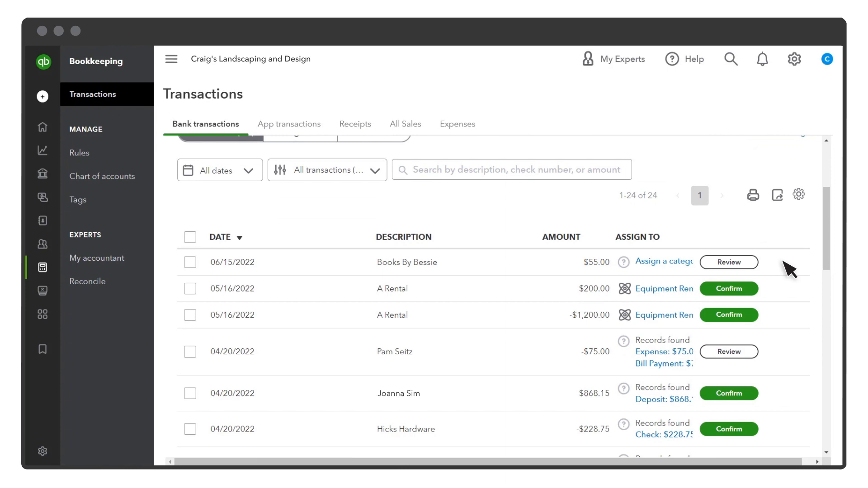
pyautogui.moveTo(659, 329)
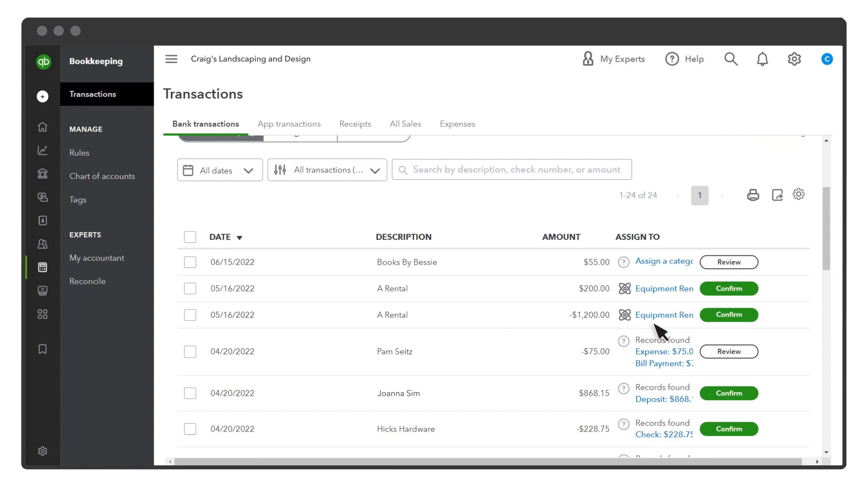
# Confirm the -$1,200.00 A Rental transaction, create its suggested Equipment Rental rule, and go to Rules
pyautogui.click(728, 315)
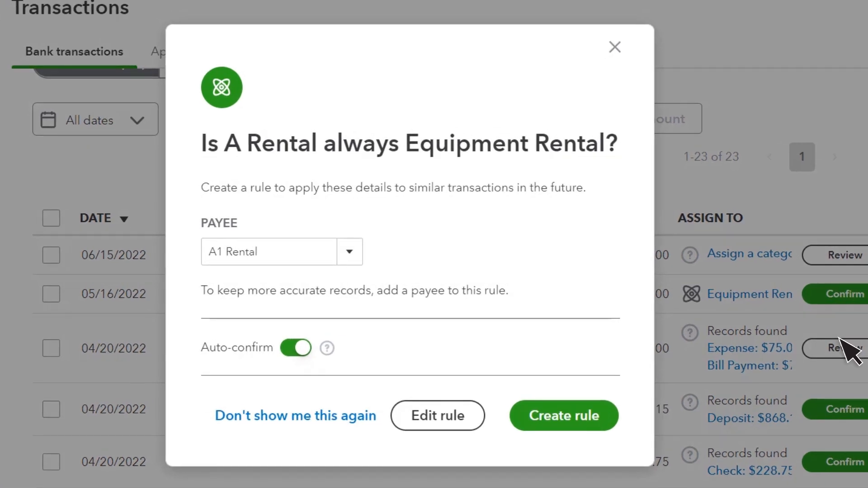
pyautogui.moveTo(349, 287)
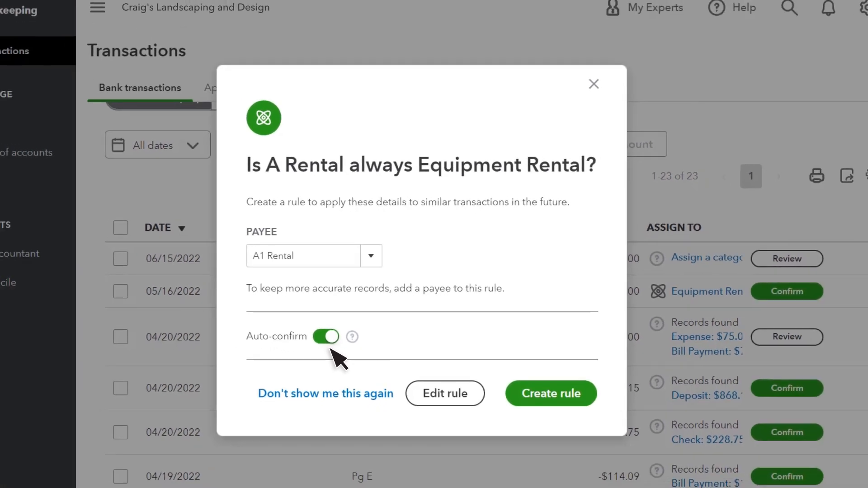
pyautogui.click(550, 393)
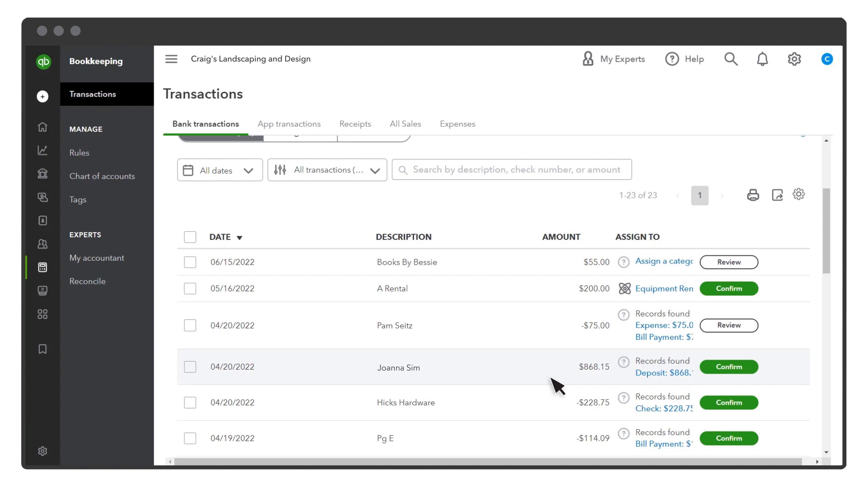
pyautogui.click(79, 153)
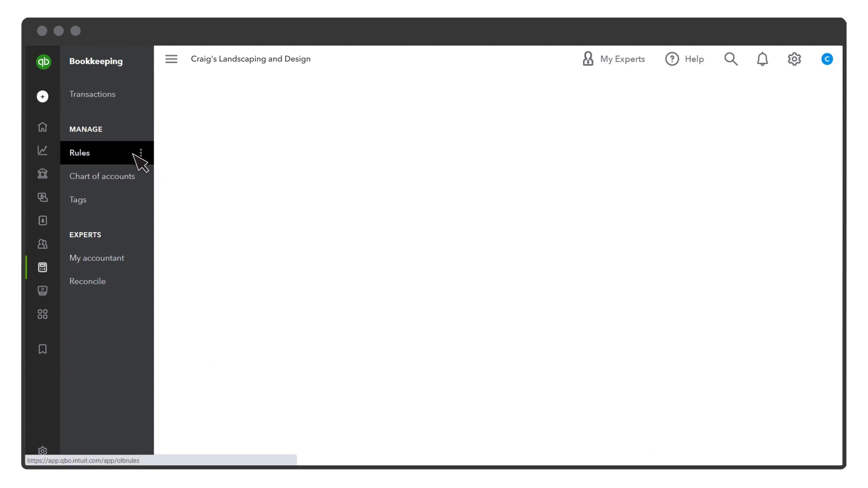
pyautogui.click(80, 153)
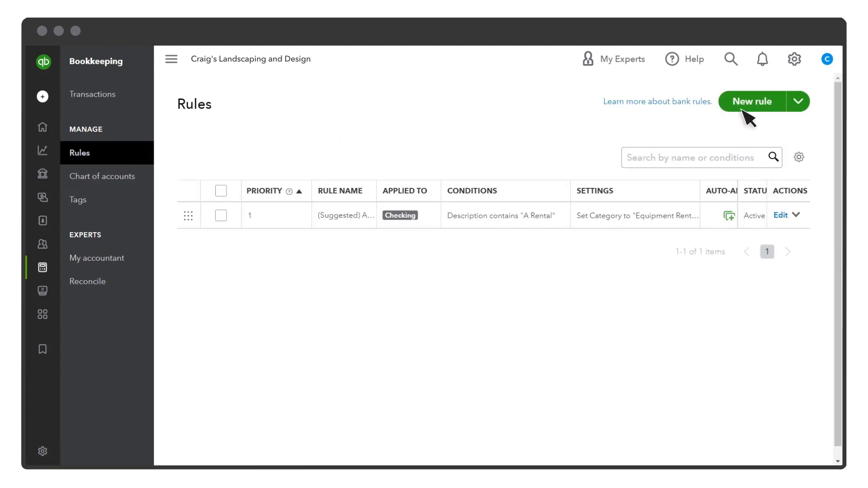
# Start a new bank rule named 'Hicks Hardware'
pyautogui.click(751, 101)
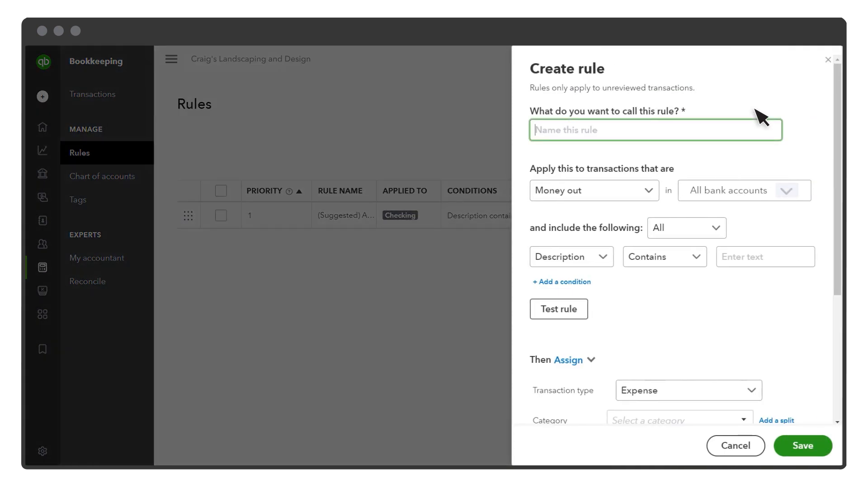
pyautogui.write('Hicks H')
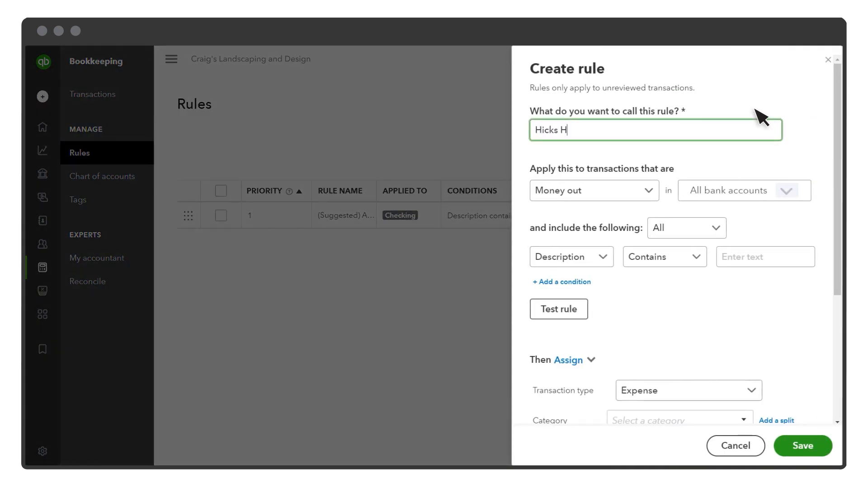
pyautogui.write('ardware')
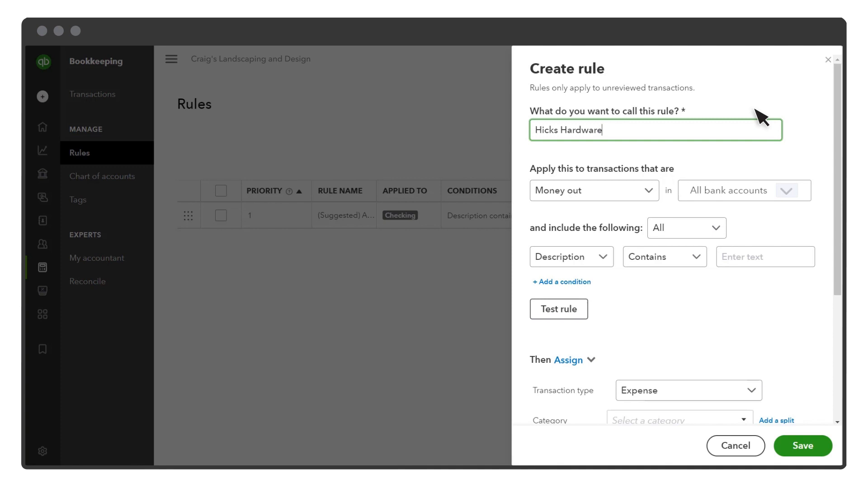
pyautogui.moveTo(614, 215)
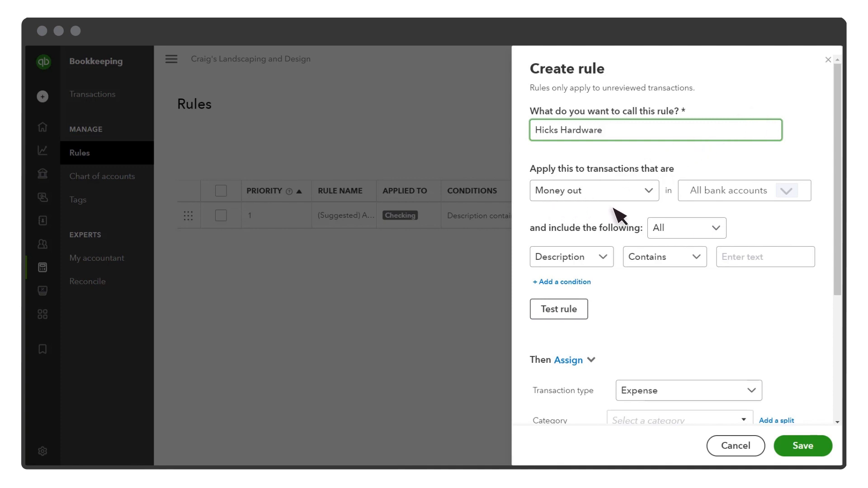
pyautogui.moveTo(649, 215)
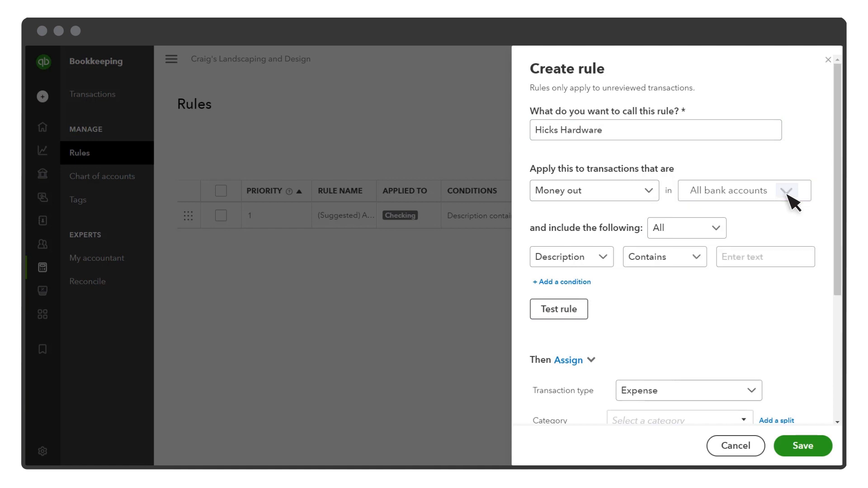
pyautogui.moveTo(642, 253)
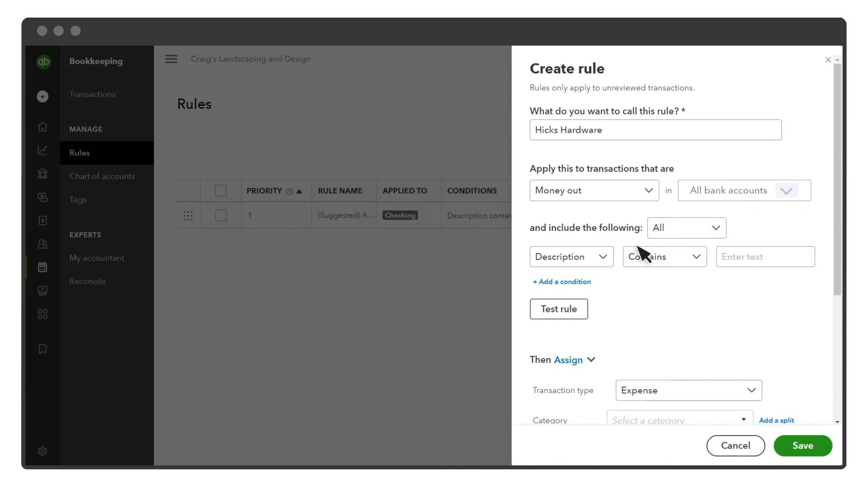
# Set the condition to Description Contains 'HICKS HARDWARE'
pyautogui.click(571, 256)
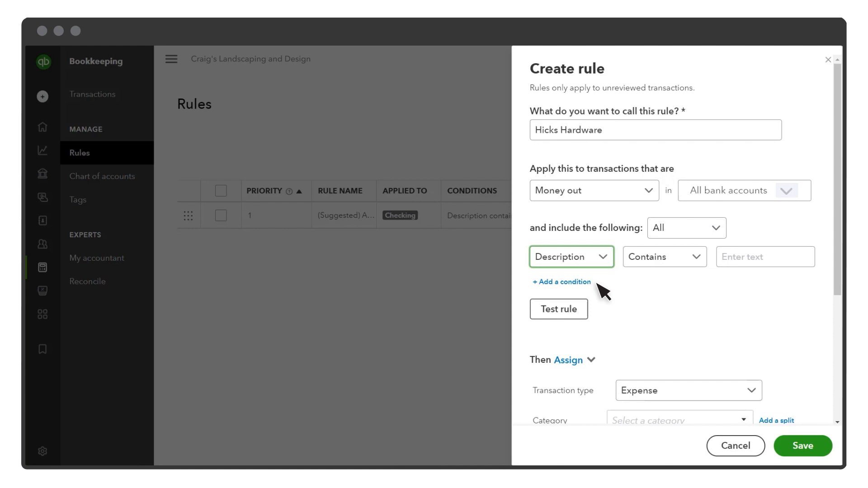
pyautogui.click(665, 256)
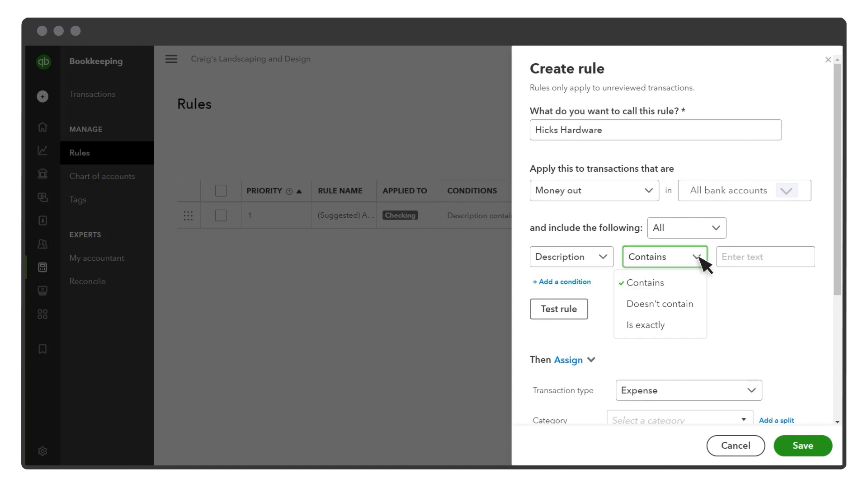
pyautogui.click(765, 256)
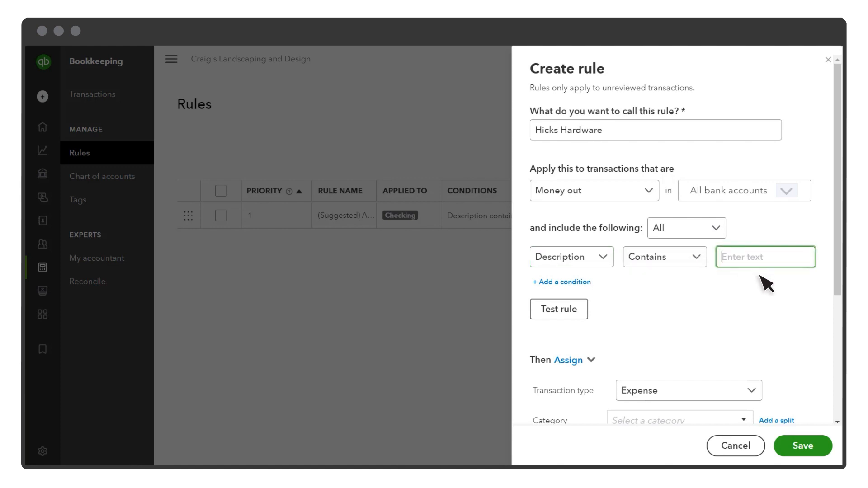
pyautogui.click(570, 255)
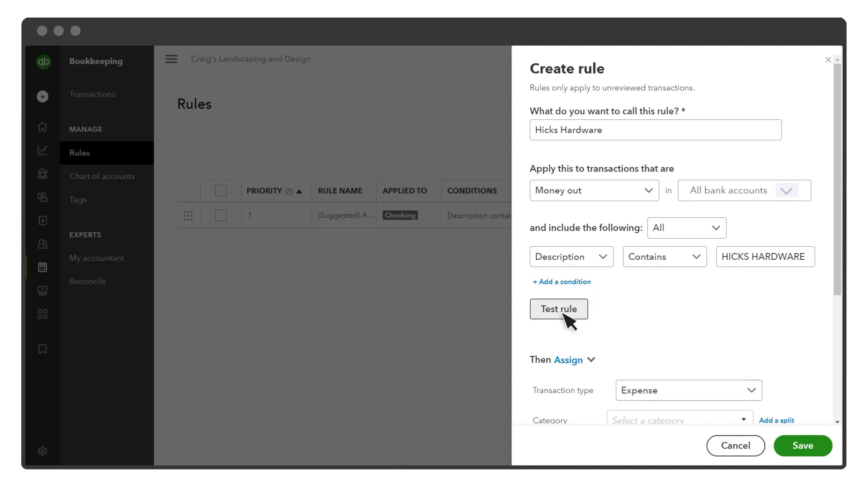
# Test the rule, showing it applies to 2 unreviewed transactions, and move down to Auto-confirm
pyautogui.click(558, 309)
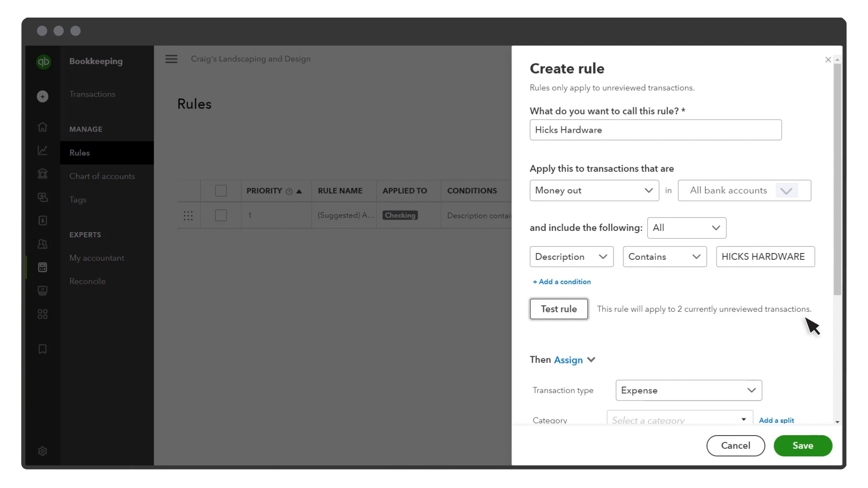
pyautogui.scroll(-3)
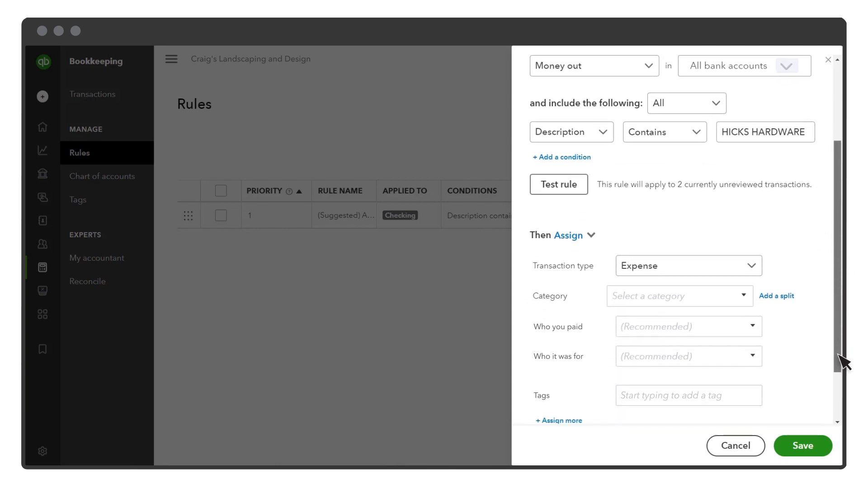
pyautogui.scroll(-3)
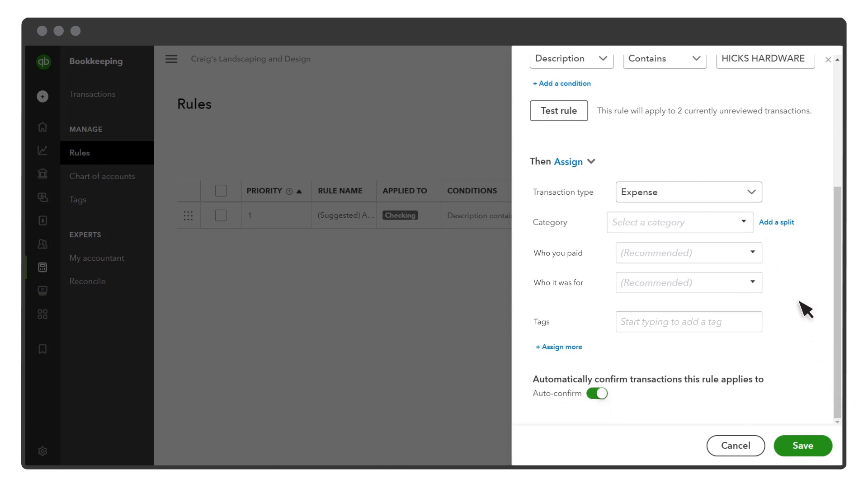
# Keep Expense as the transaction type and assign the Cost of Goods Sold category
pyautogui.click(689, 192)
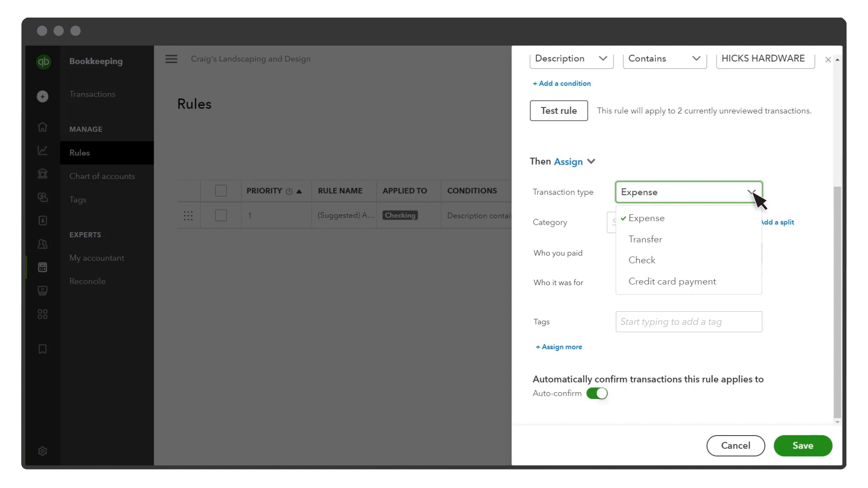
pyautogui.click(644, 218)
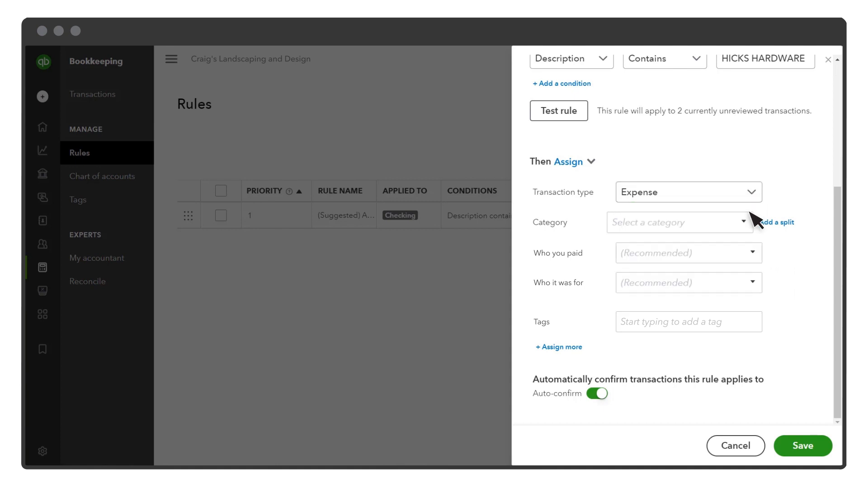
pyautogui.click(679, 222)
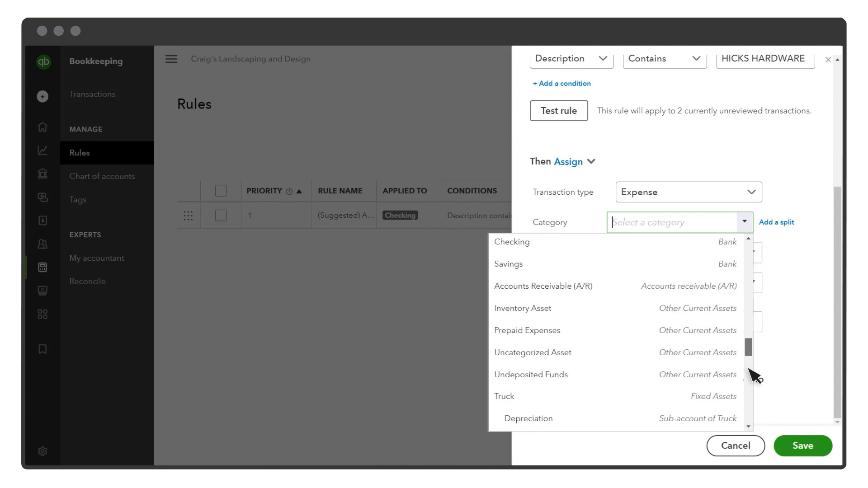
pyautogui.scroll(-3)
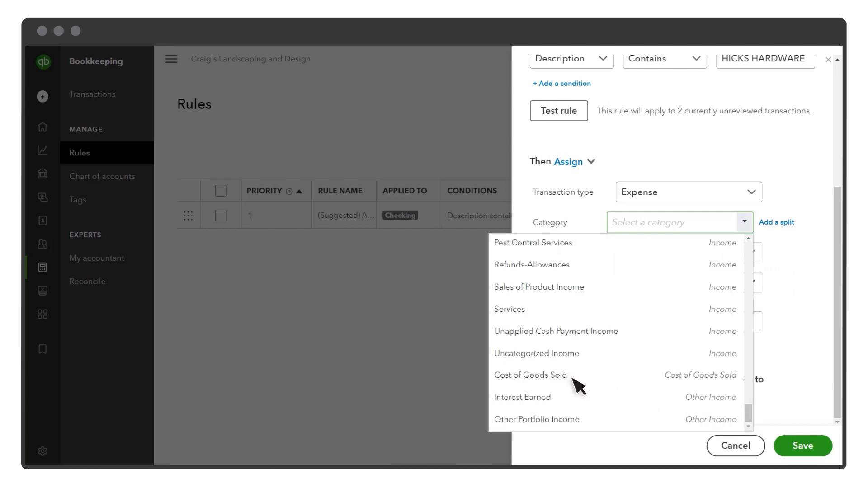
pyautogui.click(529, 375)
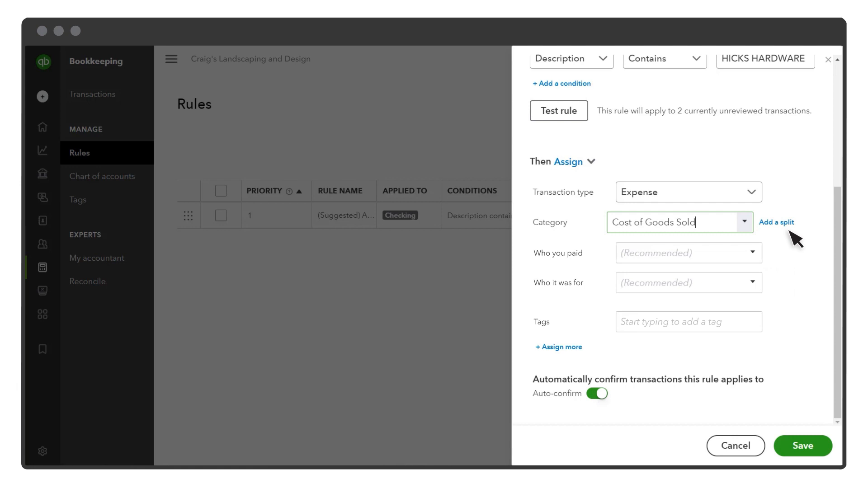
pyautogui.moveTo(597, 263)
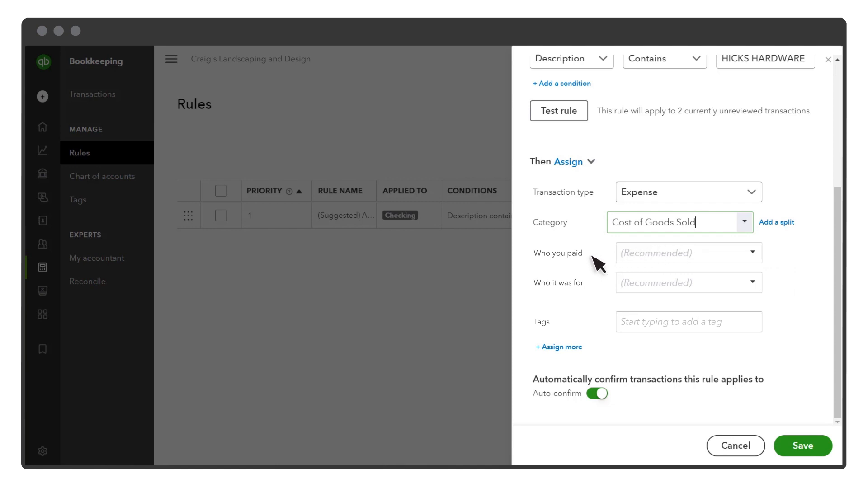
pyautogui.moveTo(564, 331)
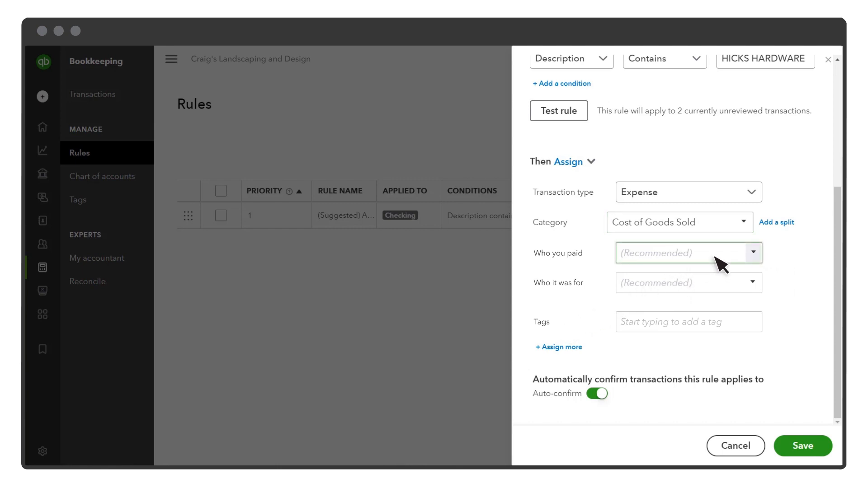
# Set Hicks Hardware as the payee and save the rule with Auto-confirm on
pyautogui.write('Hicks Hardware')
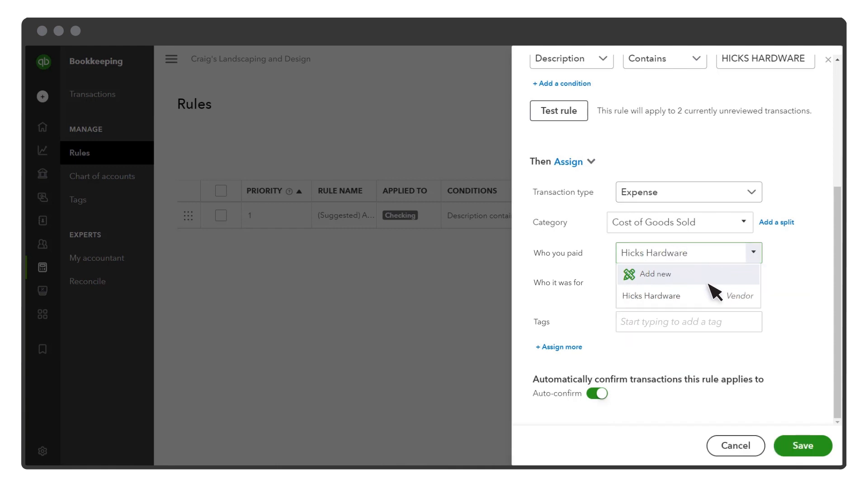
pyautogui.click(652, 295)
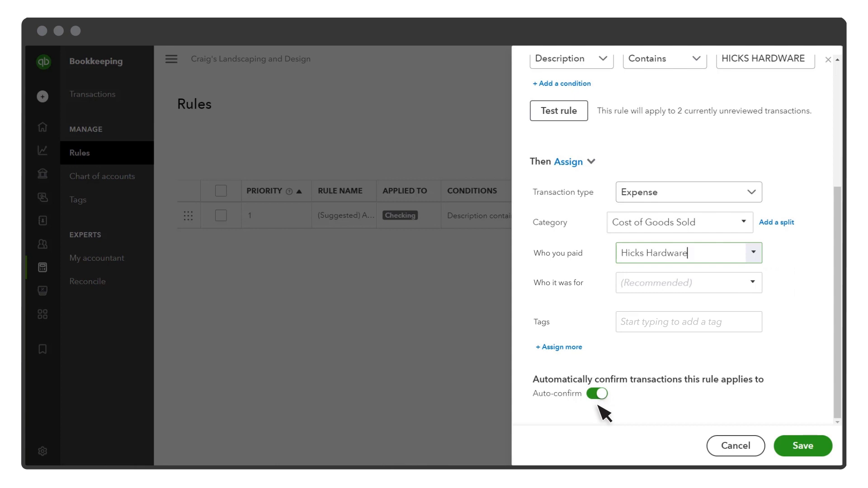
pyautogui.moveTo(801, 445)
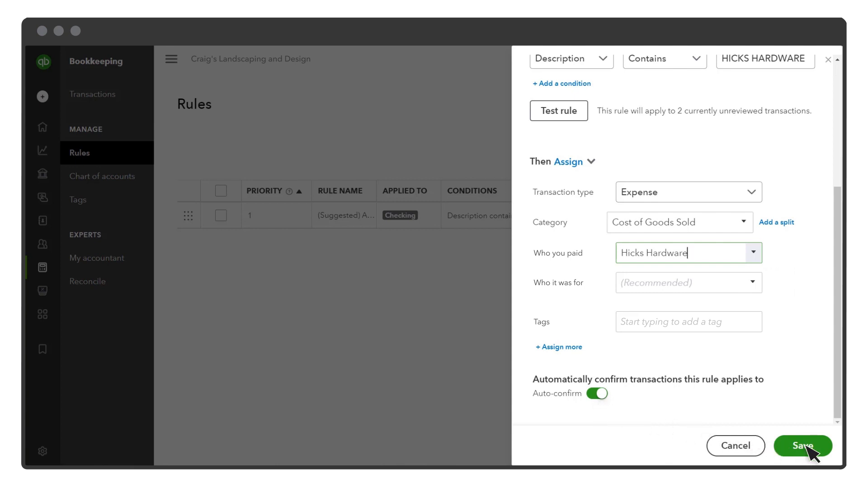
pyautogui.click(802, 445)
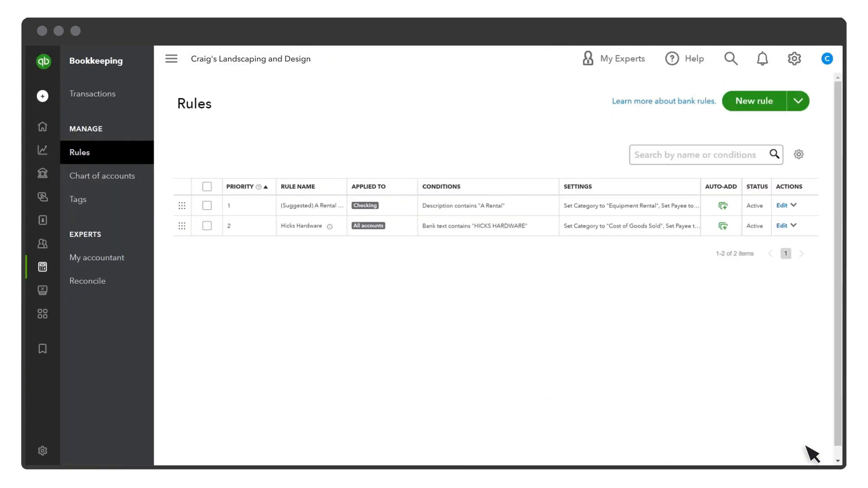
pyautogui.moveTo(798, 341)
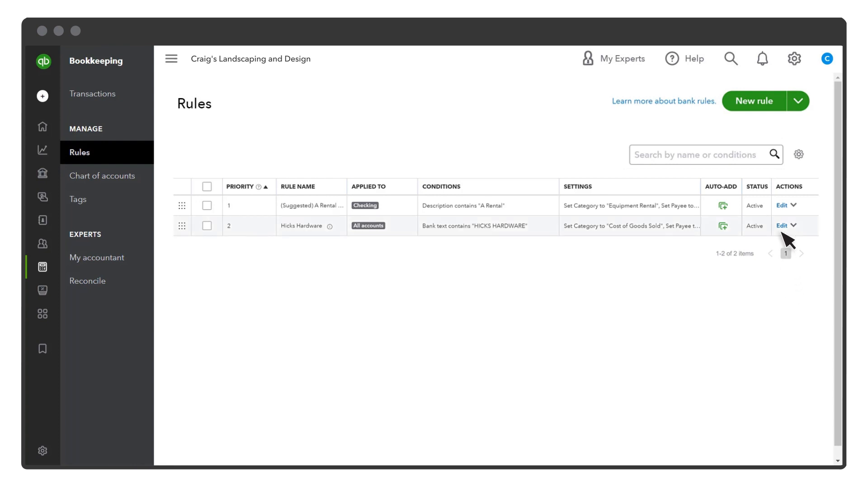
pyautogui.click(793, 225)
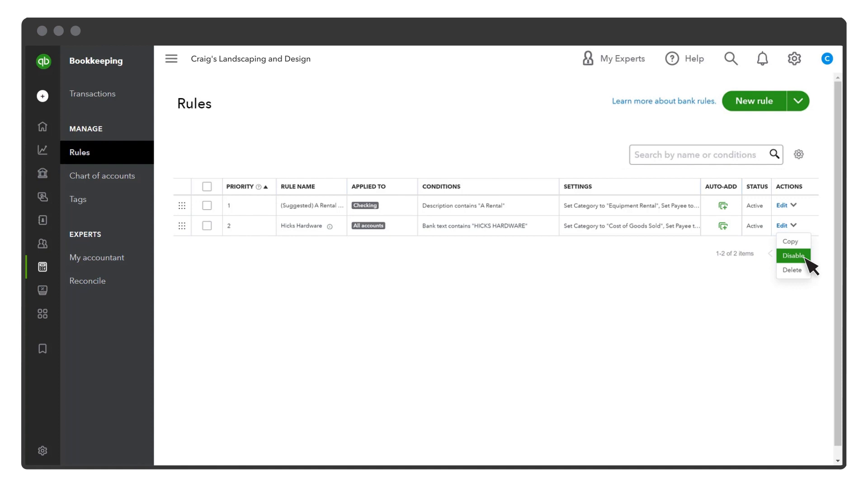
pyautogui.moveTo(816, 270)
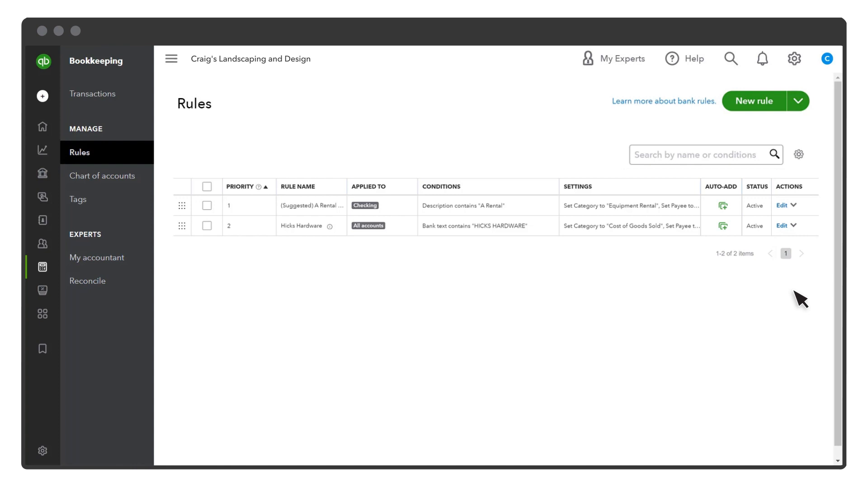
pyautogui.moveTo(191, 238)
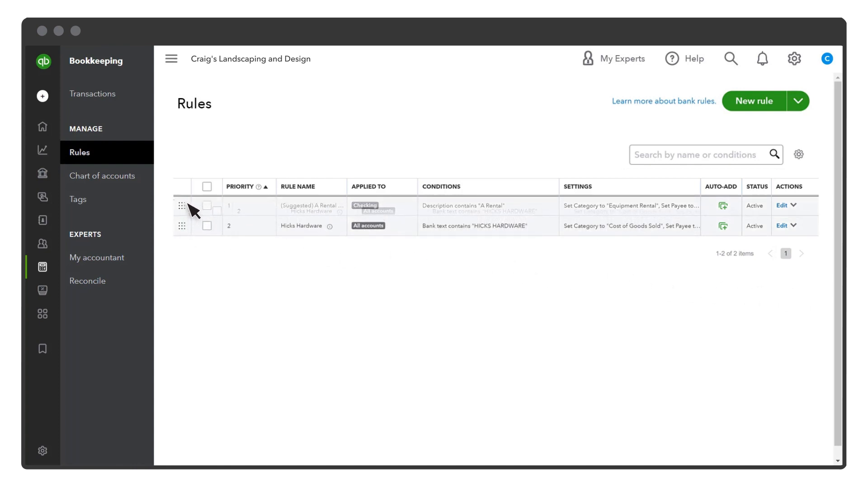
# Drag Hicks Hardware to first priority in the Rules list, then return to bank transactions
pyautogui.moveTo(182, 206); pyautogui.dragTo(181, 225)
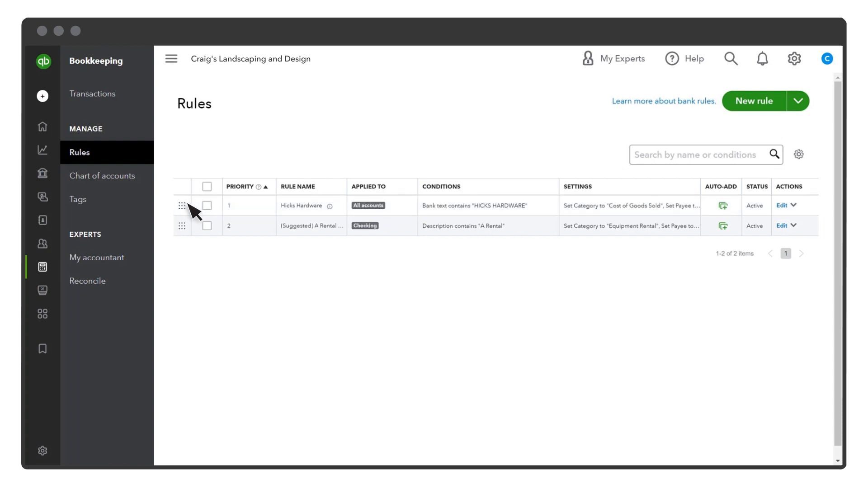
pyautogui.click(795, 100)
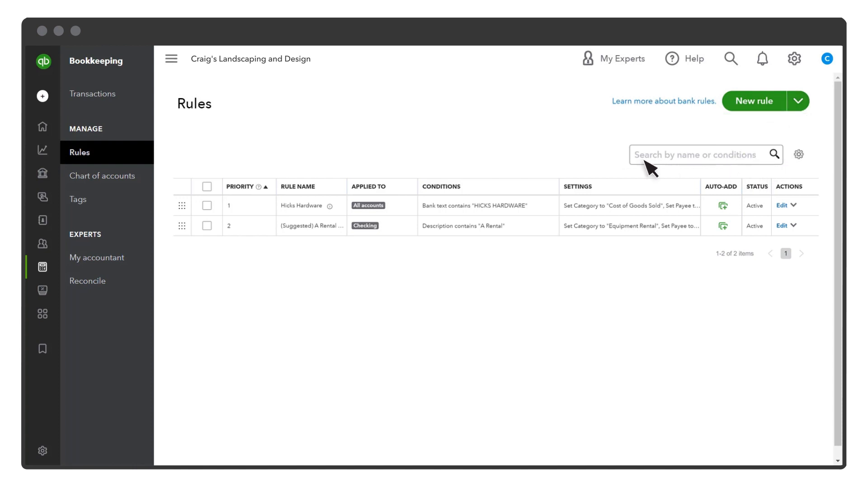
pyautogui.click(92, 93)
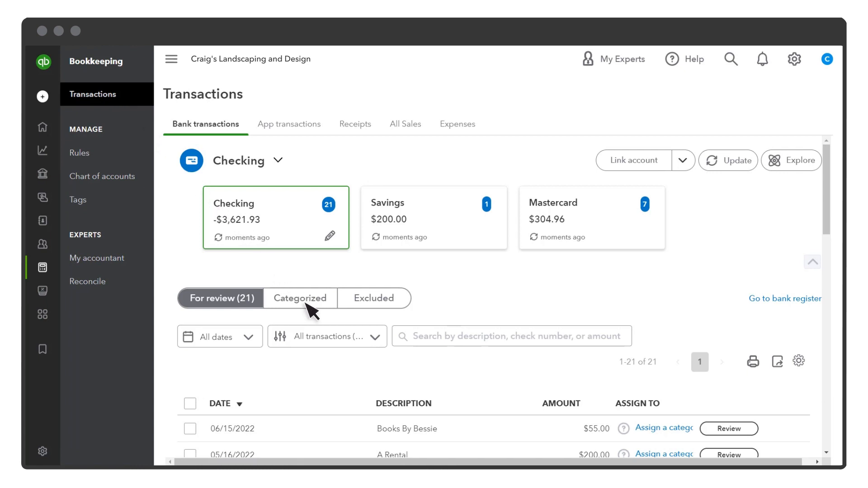
# Show the Categorized tab with the two auto-confirmed Hicks Hardware expenses
pyautogui.click(300, 298)
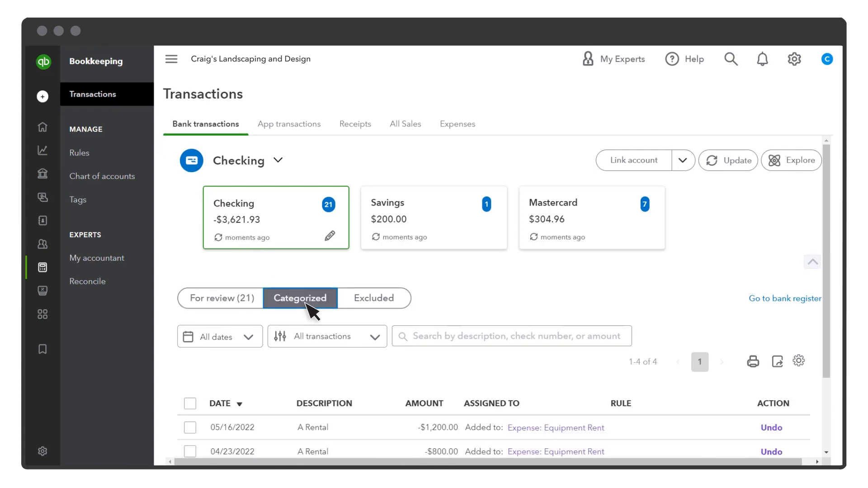
pyautogui.moveTo(824, 287)
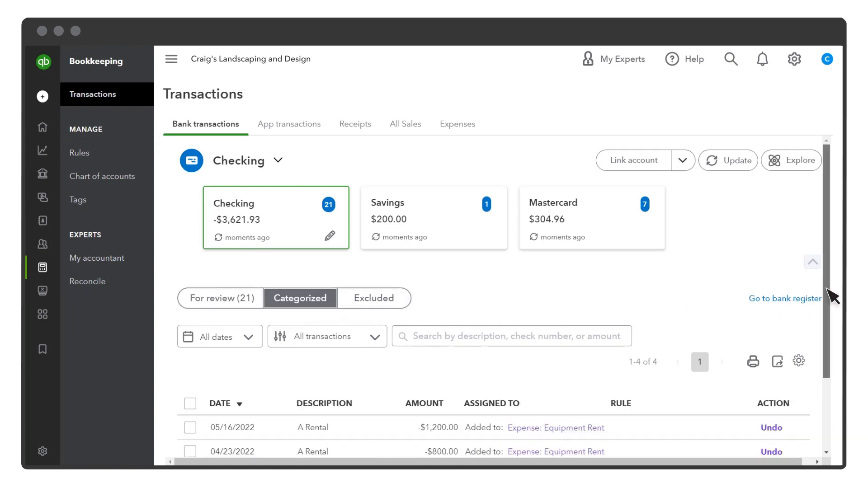
pyautogui.scroll(-3)
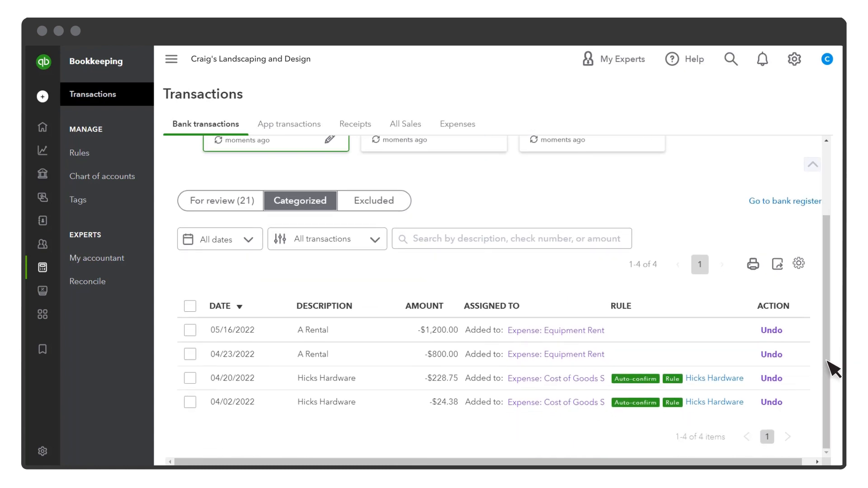